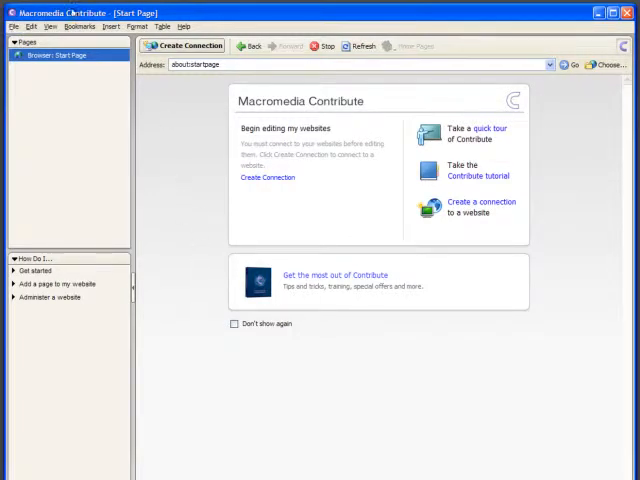
mouse_move(200, 184)
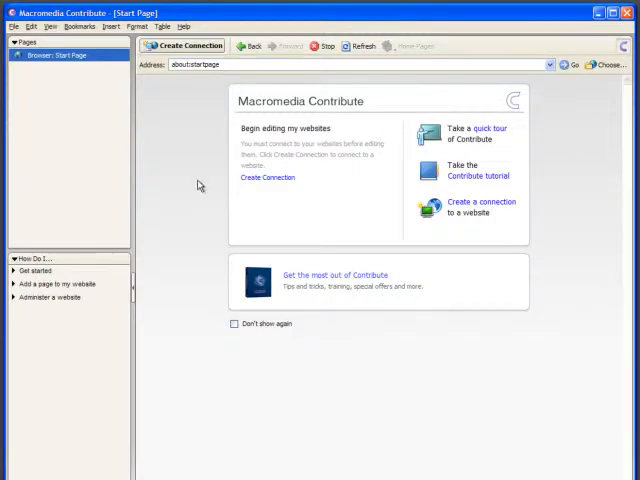
mouse_move(432, 358)
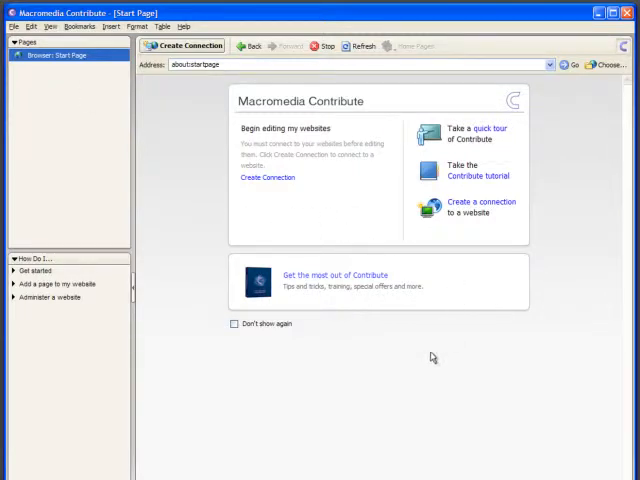
mouse_move(284, 420)
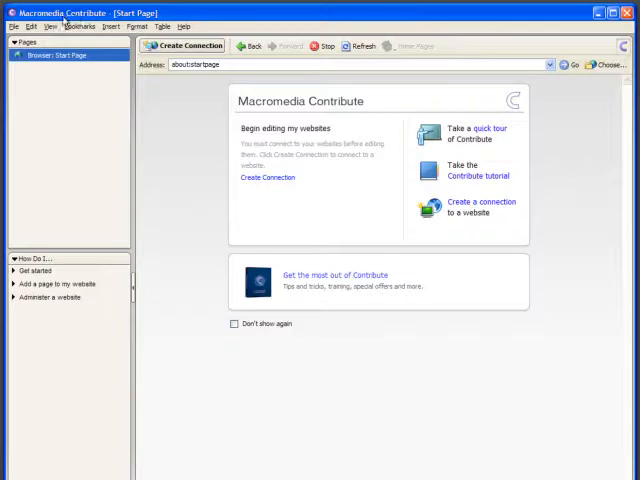
mouse_move(220, 138)
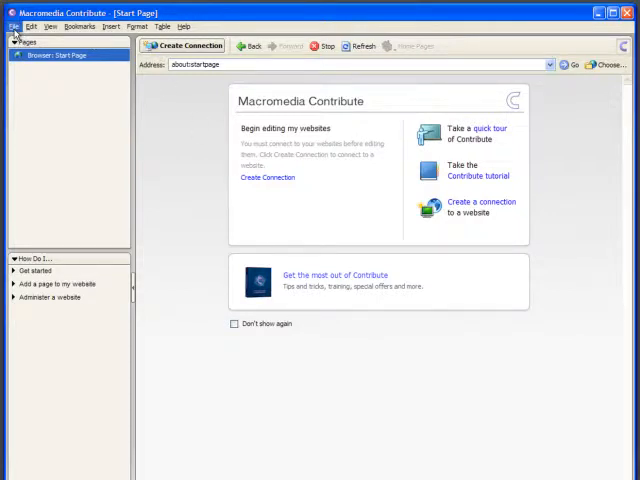
mouse_move(202, 120)
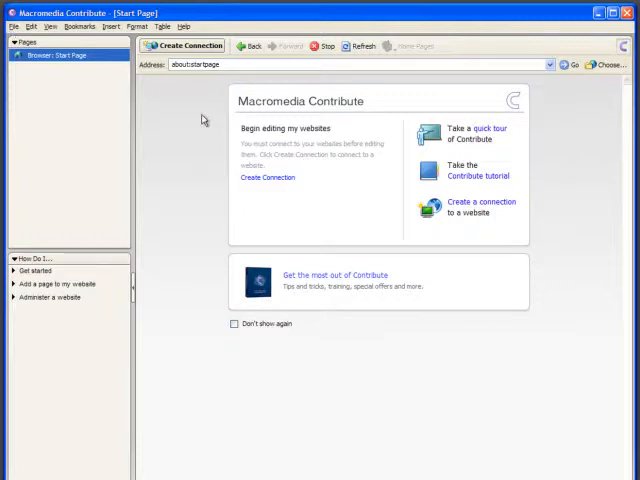
mouse_move(196, 194)
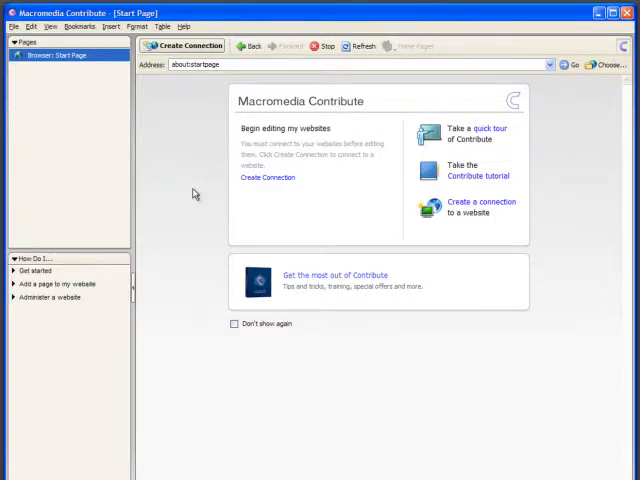
mouse_move(302, 202)
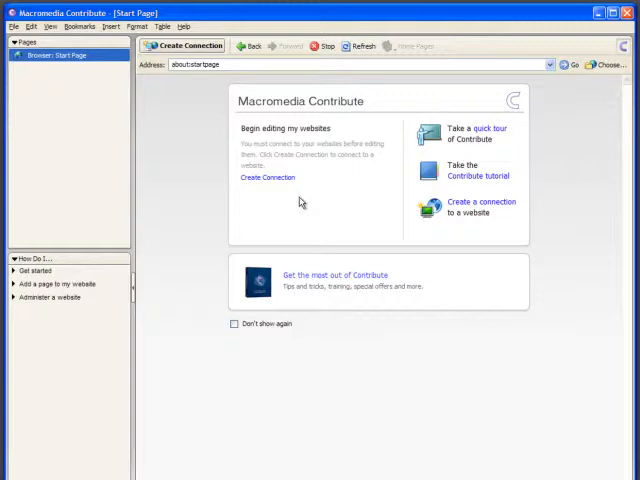
mouse_move(322, 184)
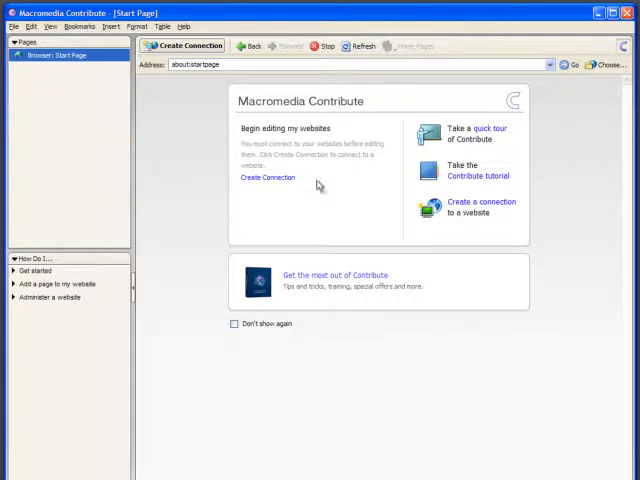
mouse_move(268, 208)
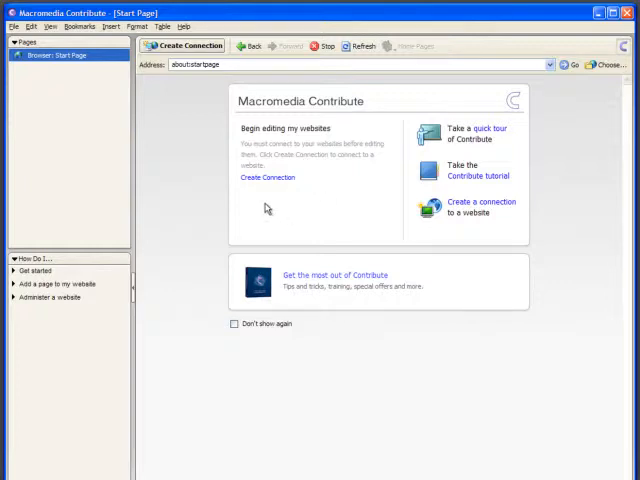
mouse_move(188, 204)
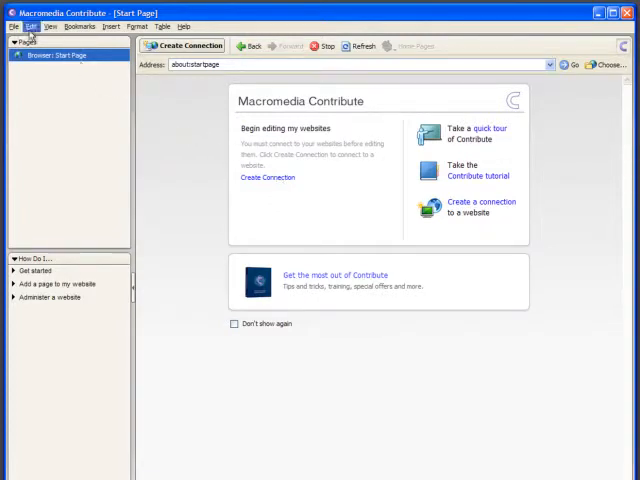
Check the My Connections list, which is empty, and close it.
left_click(32, 28)
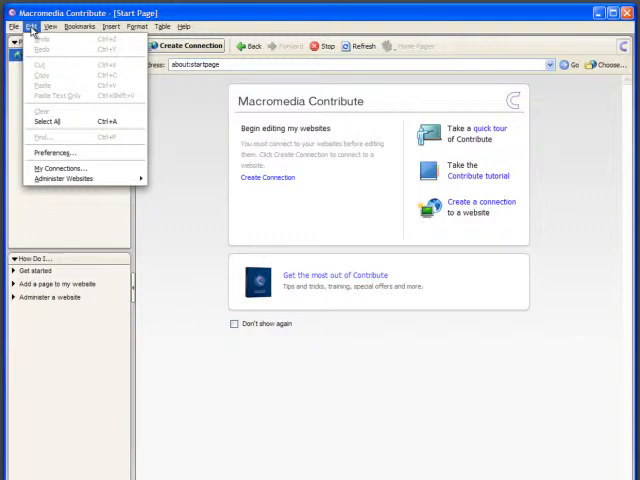
mouse_move(60, 168)
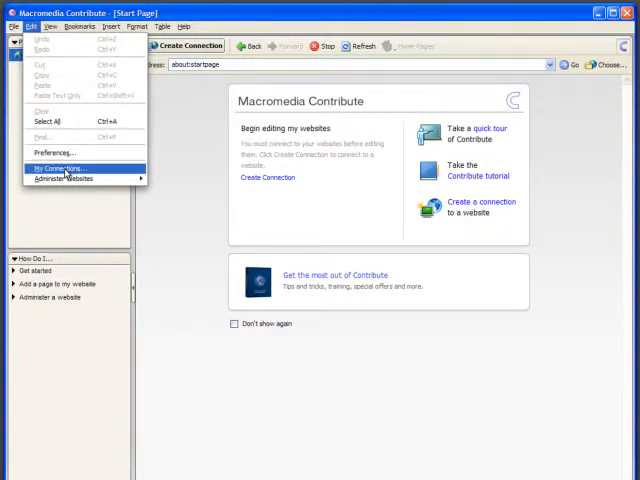
left_click(62, 168)
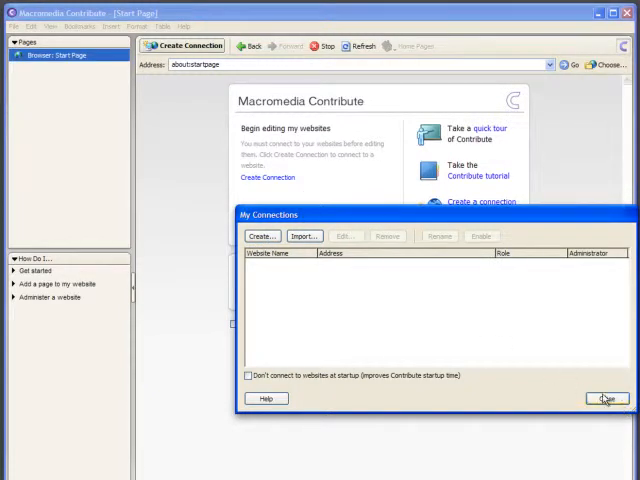
left_click(604, 400)
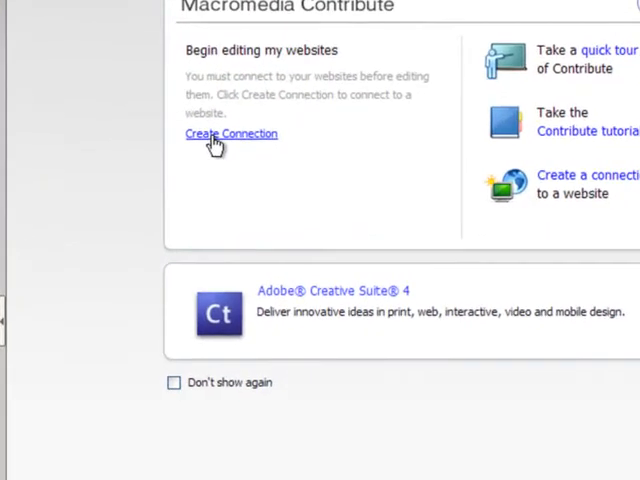
Launch the Connection Wizard to create a new website connection.
left_click(230, 132)
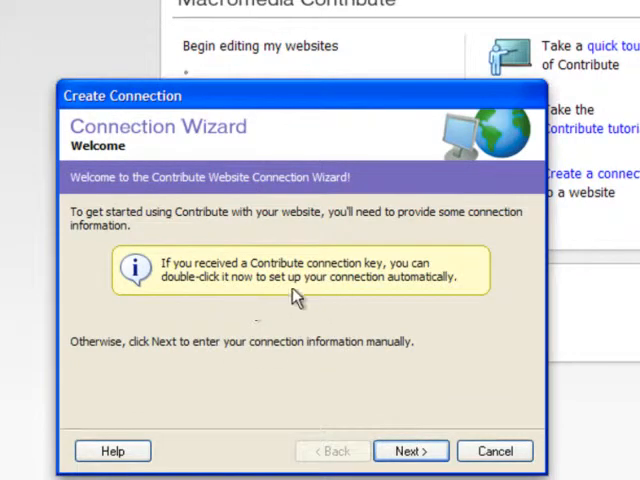
mouse_move(430, 316)
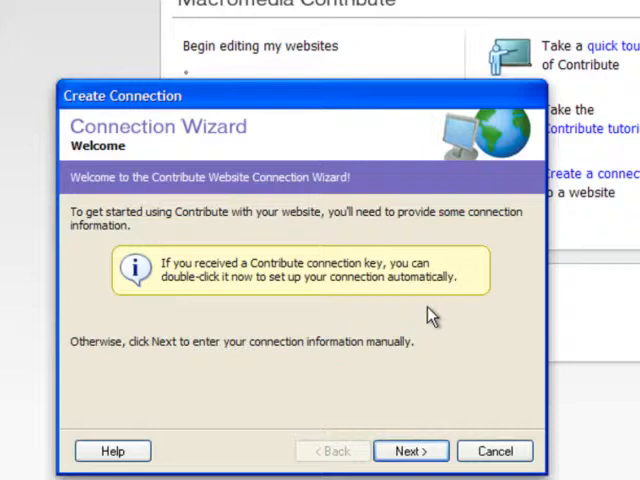
mouse_move(424, 344)
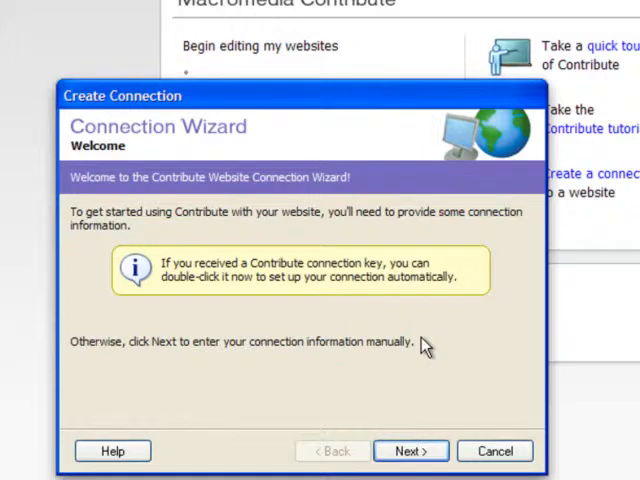
mouse_move(204, 330)
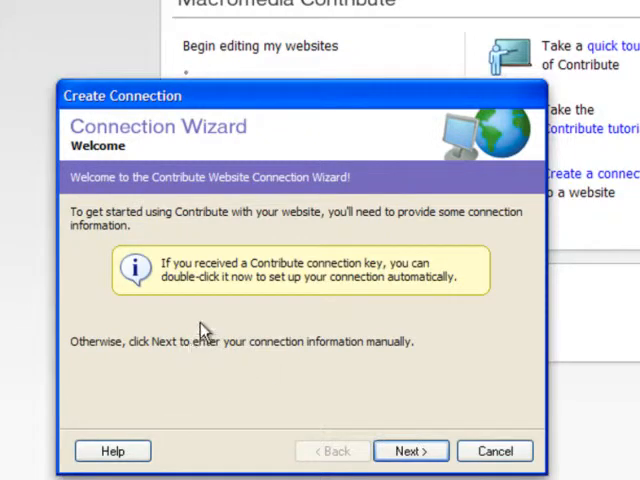
mouse_move(204, 296)
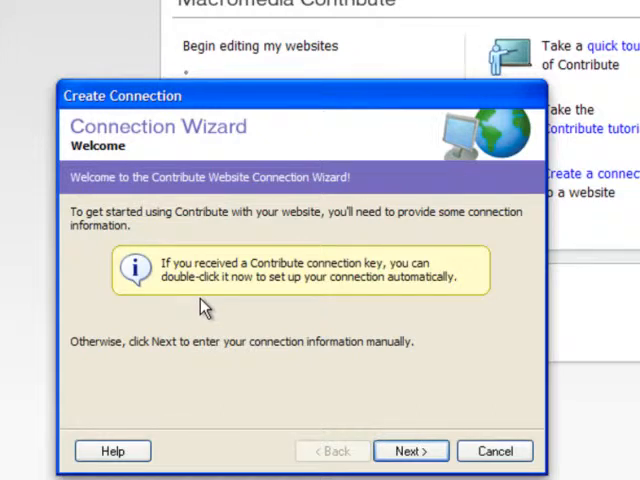
mouse_move(118, 304)
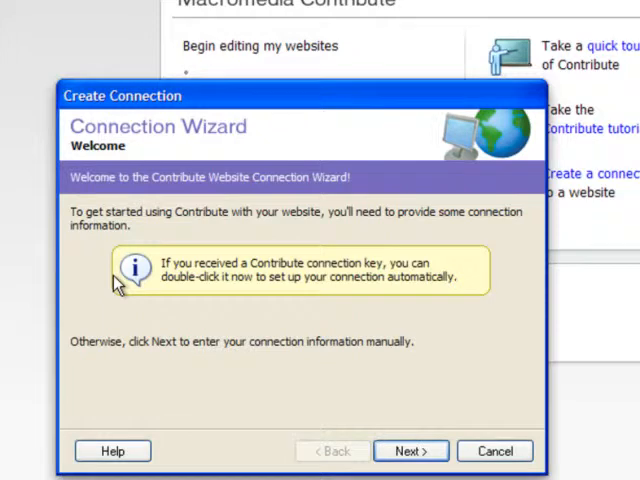
mouse_move(332, 276)
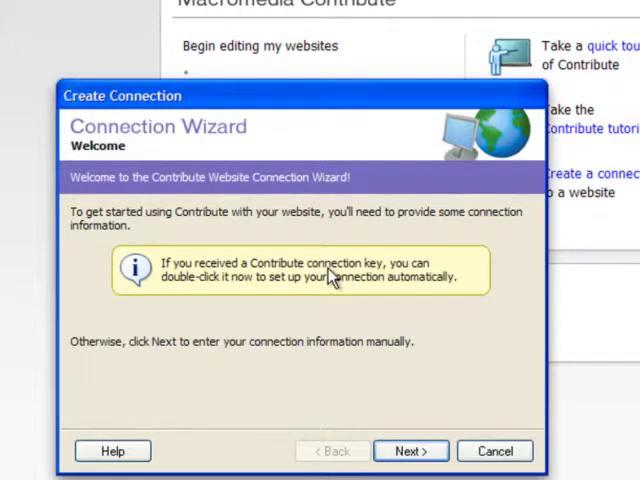
mouse_move(448, 424)
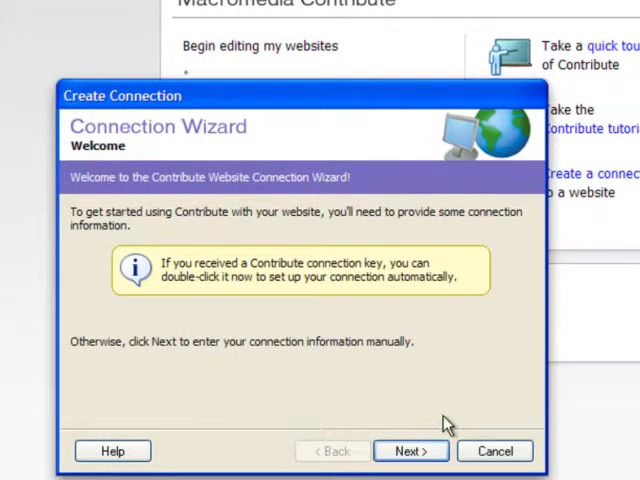
left_click(410, 452)
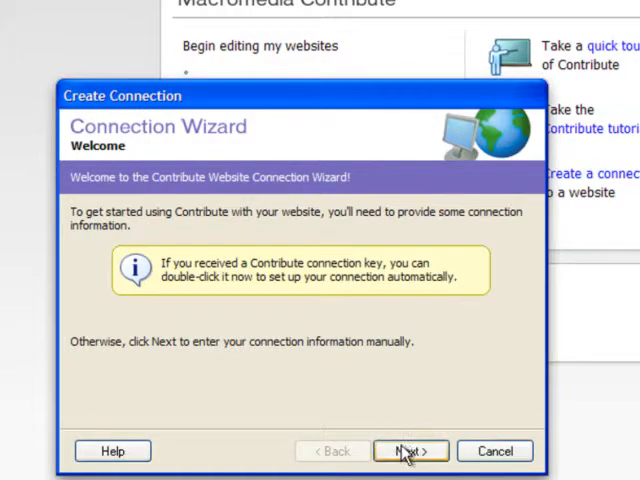
left_click(410, 452)
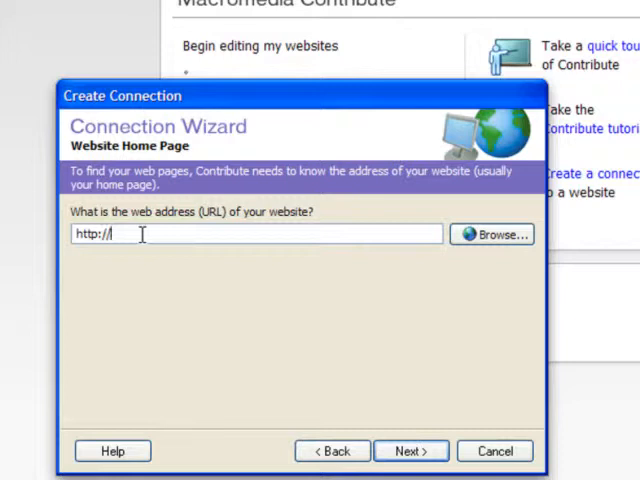
type("www.")
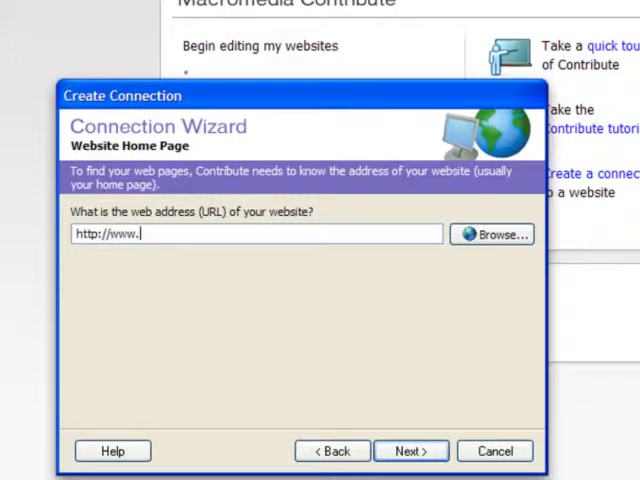
type("designl")
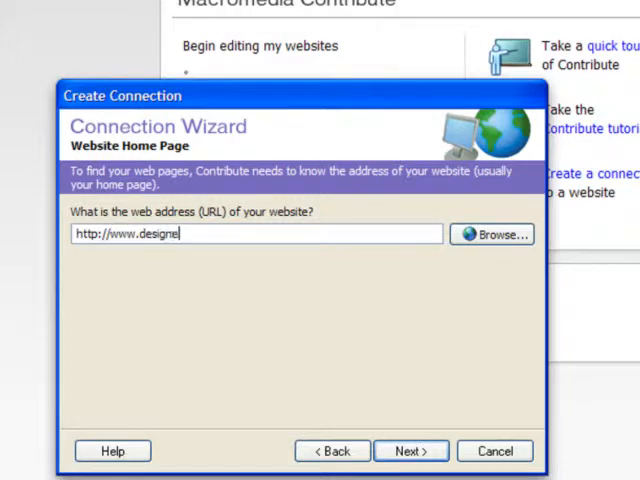
type("magic.co")
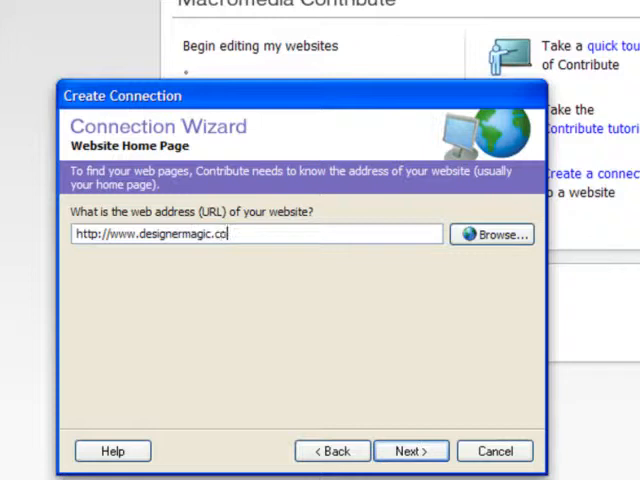
left_click(410, 450)
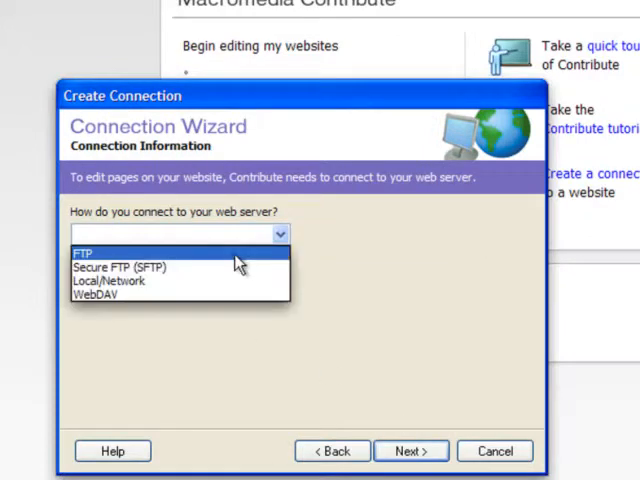
Choose FTP and fill in the ftp server, username and password, then test the settings.
left_click(84, 252)
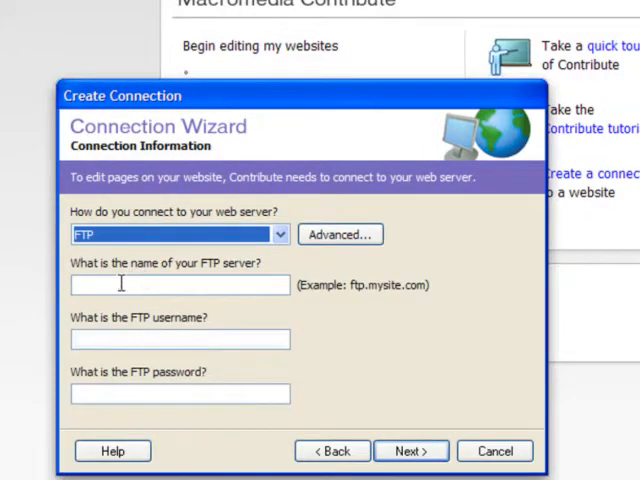
type("f")
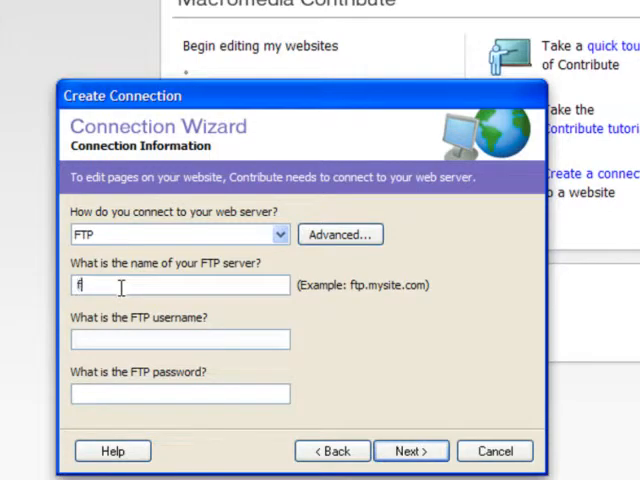
type("tp.")
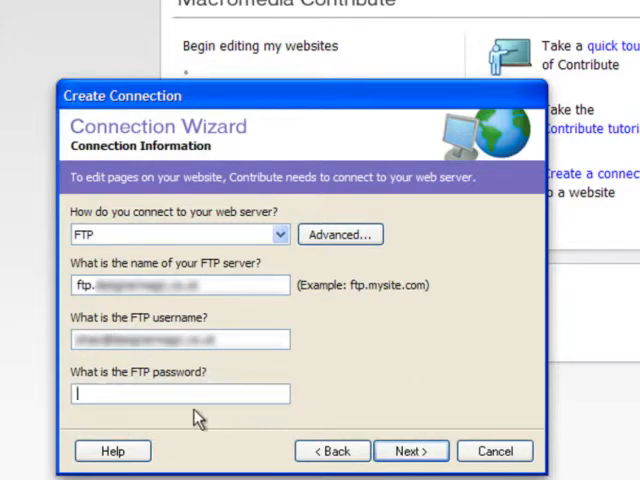
type("•")
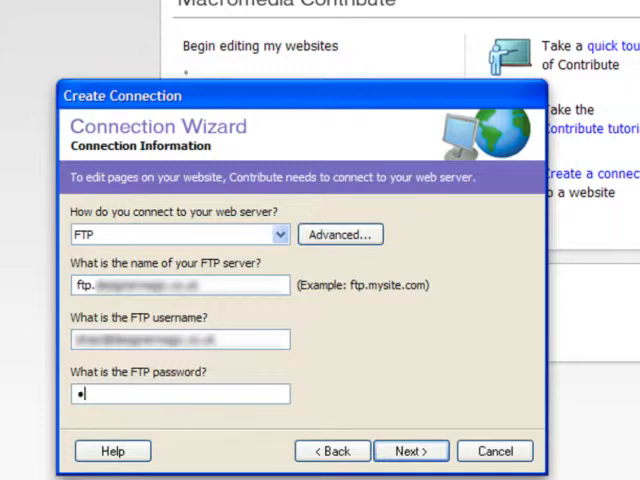
type("password")
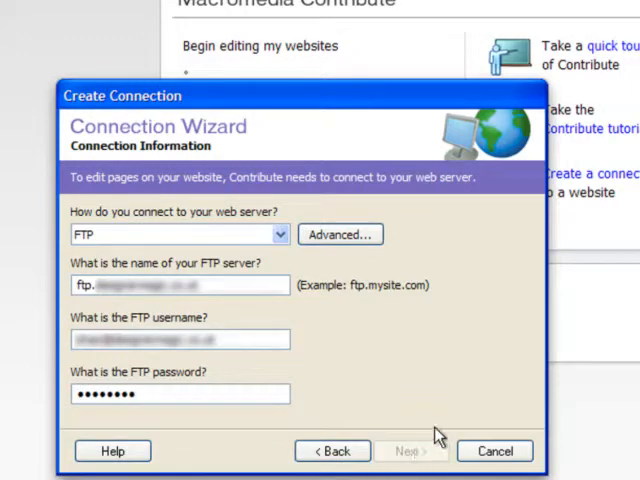
left_click(412, 452)
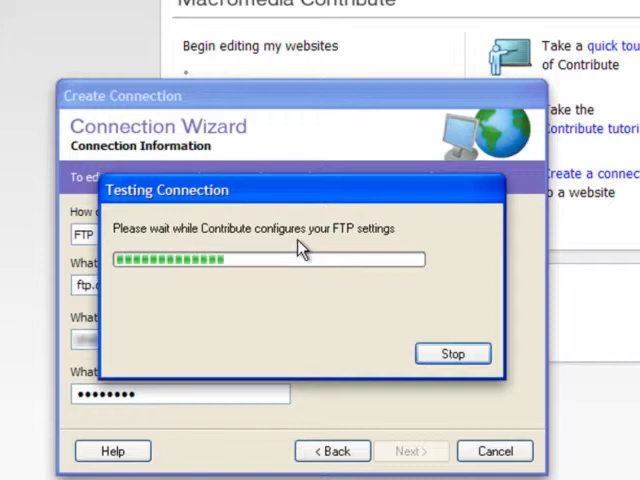
mouse_move(222, 292)
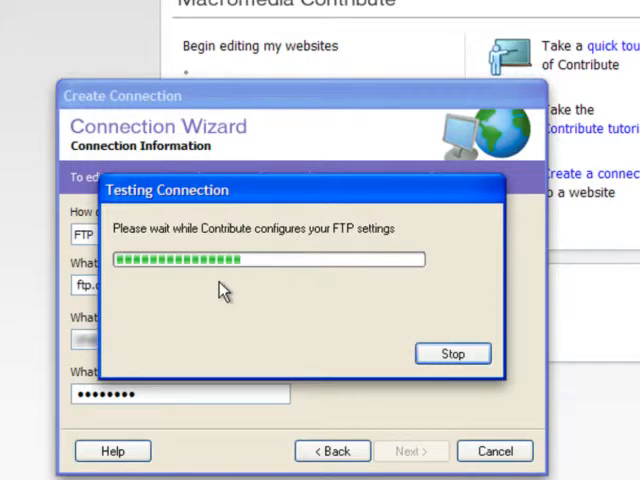
mouse_move(252, 292)
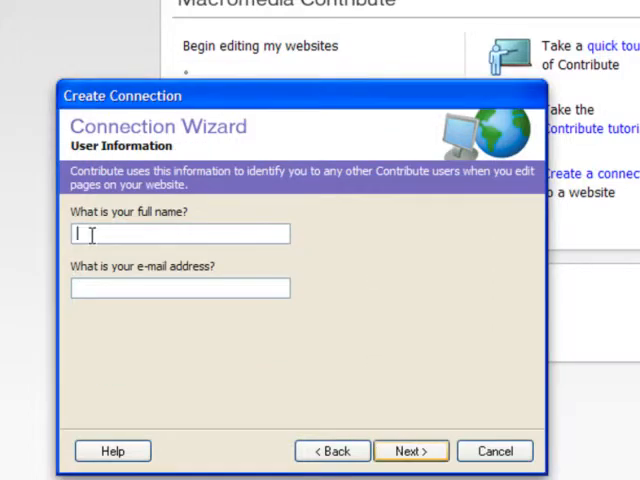
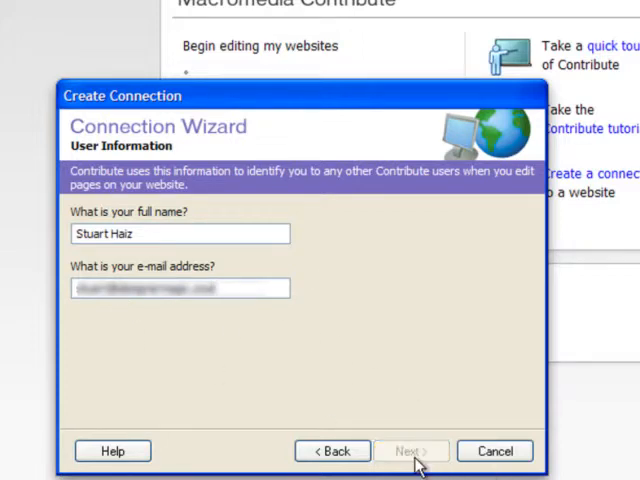
Enter the user name Stuart and e-mail address, then continue to the Summary page.
left_click(410, 452)
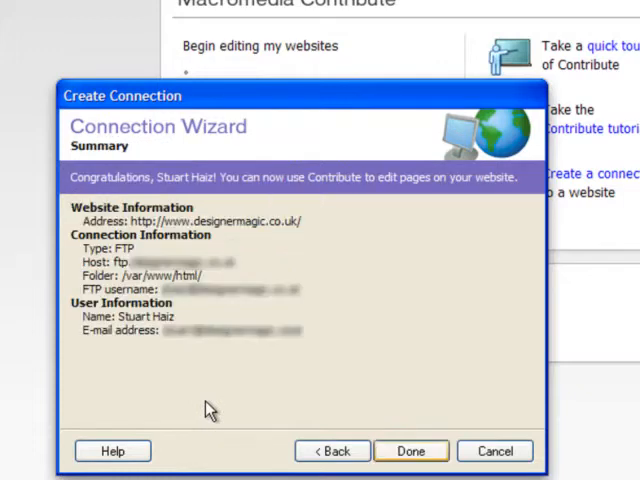
mouse_move(240, 332)
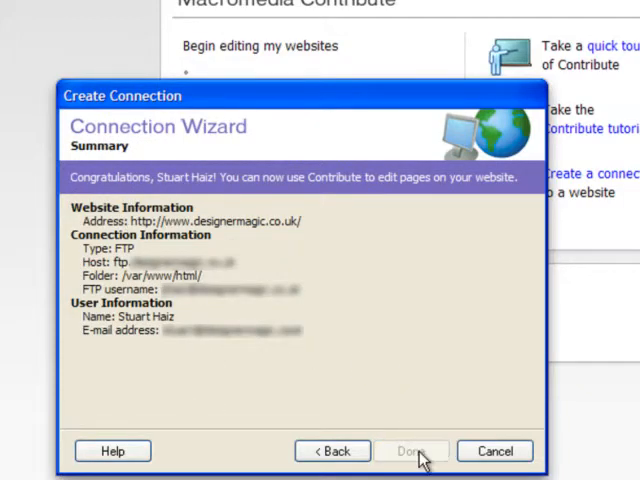
Finish the wizard with Done so the designermagic.co.uk home page loads.
left_click(412, 452)
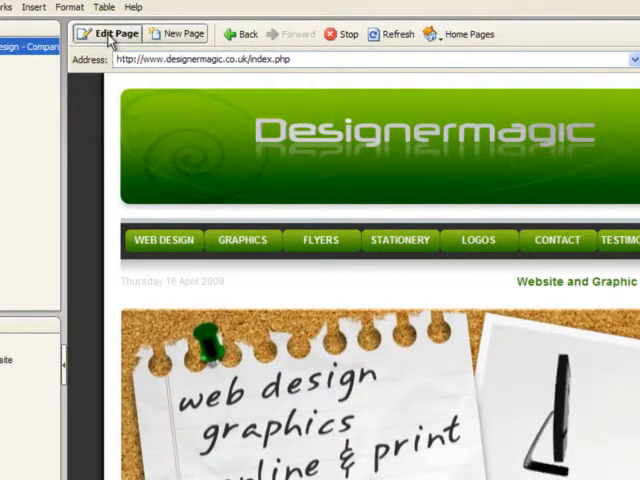
Open the home page as an editable draft with Edit Page and scroll down its content.
left_click(106, 32)
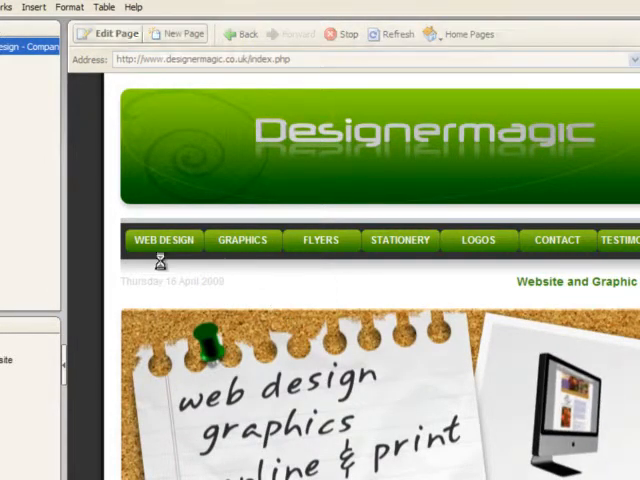
left_click(104, 32)
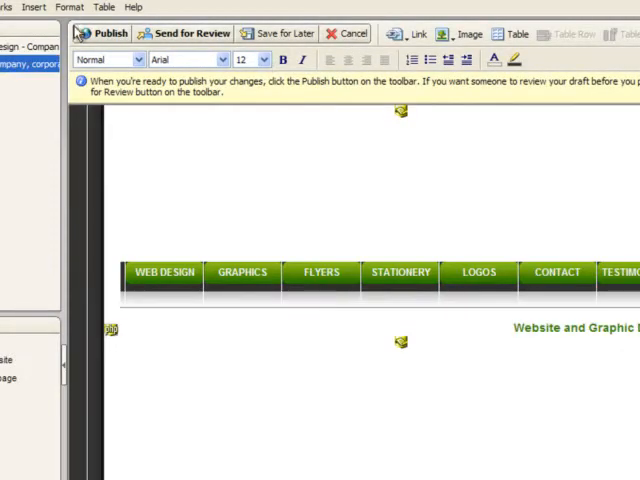
mouse_move(170, 64)
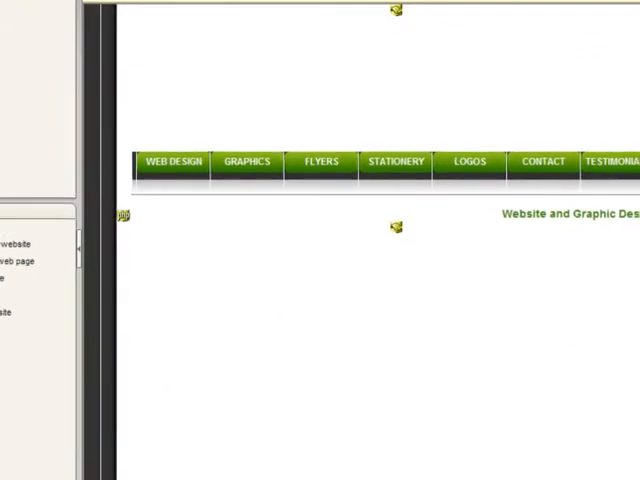
scroll("down", 3)
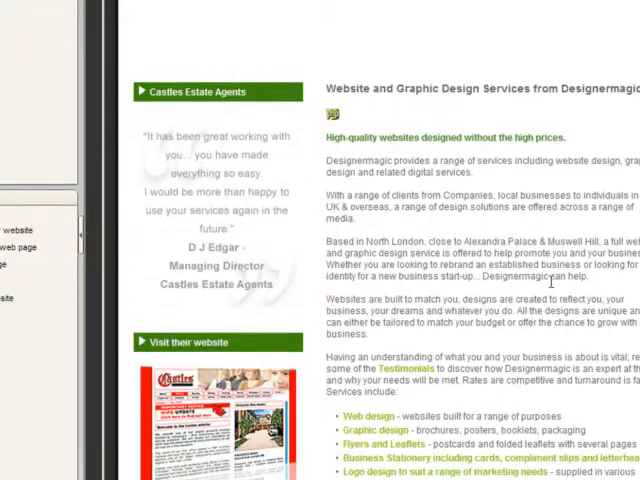